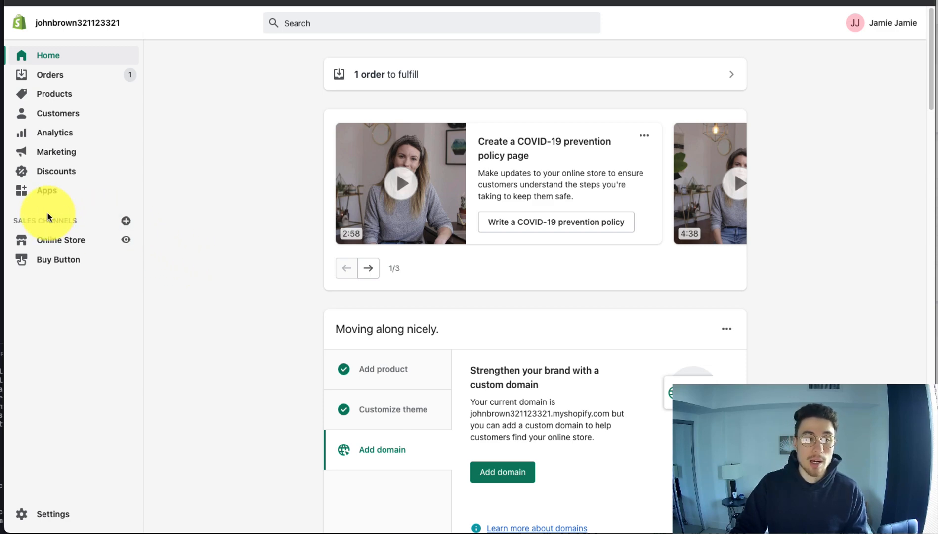
mouse_move(118, 221)
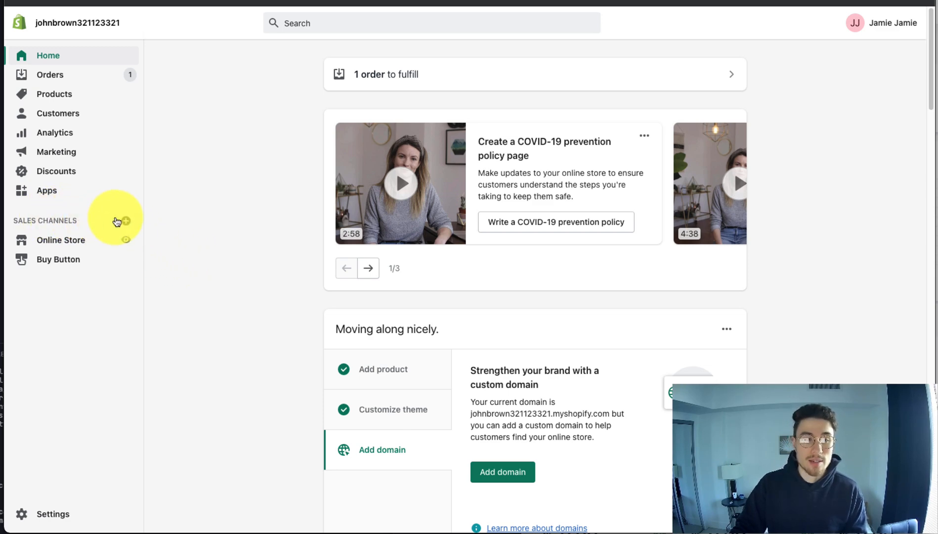
- Add the Buy Button sales channel from the Add sales channel list
left_click(125, 221)
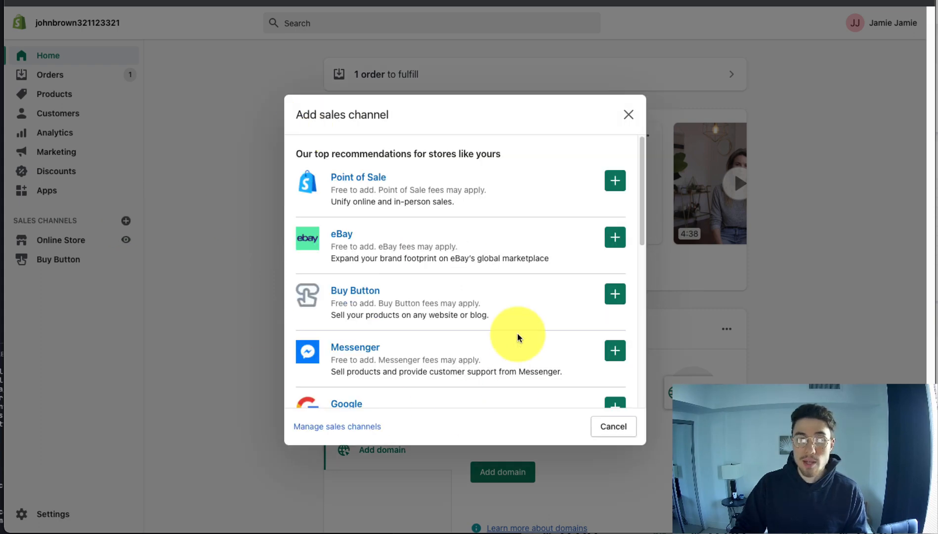
scroll("down", 3)
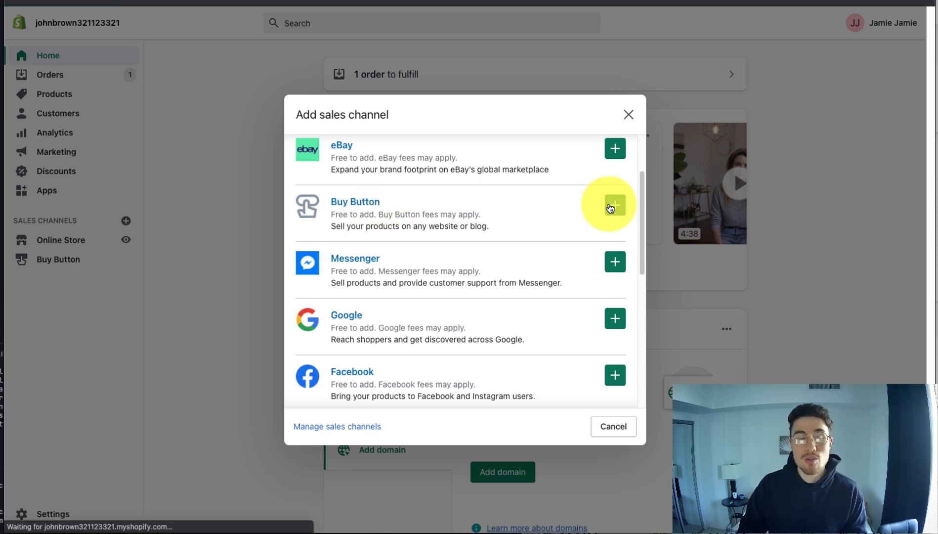
left_click(614, 205)
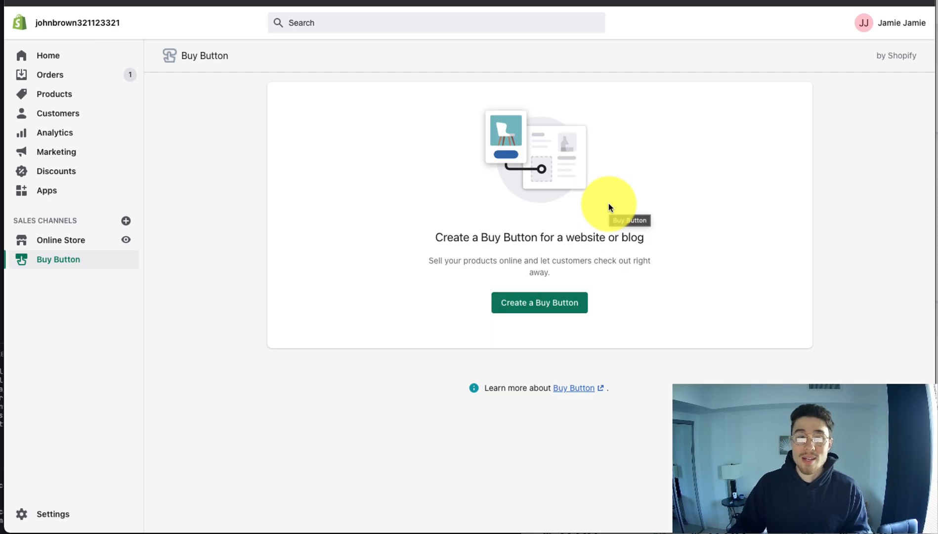
- Create a Product Buy Button and select the T shirt as its product
left_click(538, 302)
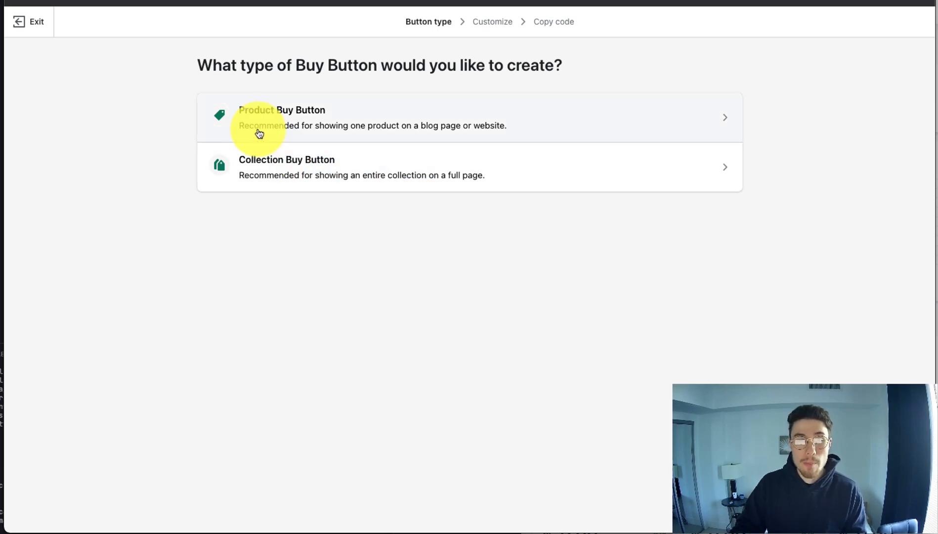
mouse_move(278, 126)
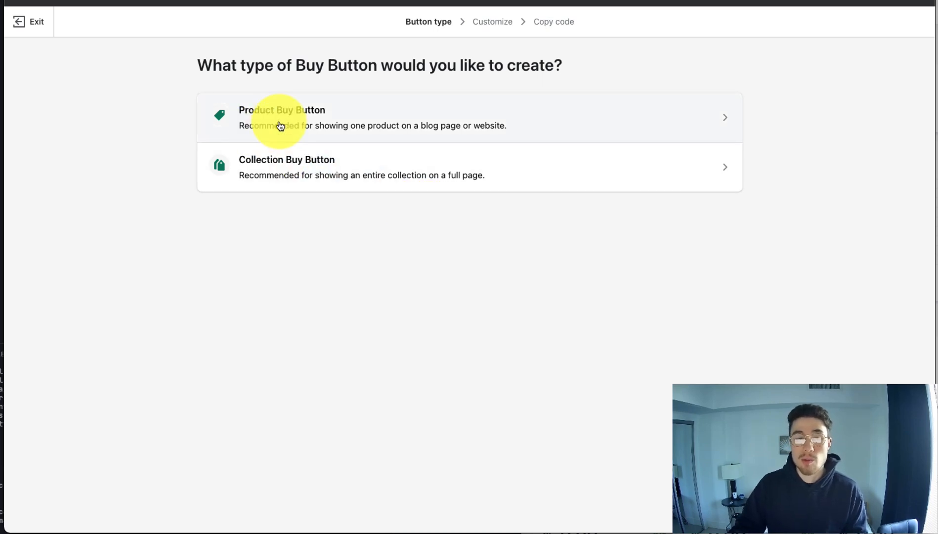
left_click(282, 117)
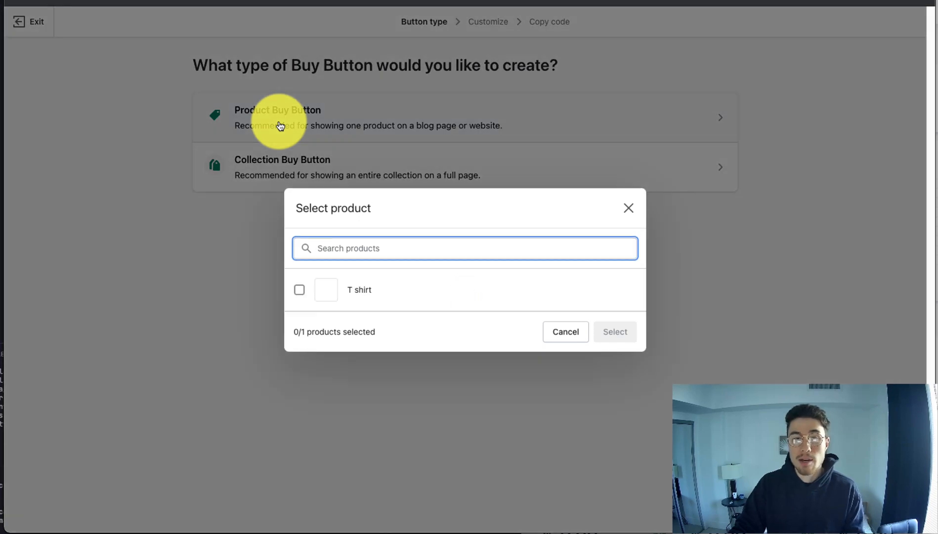
mouse_move(305, 293)
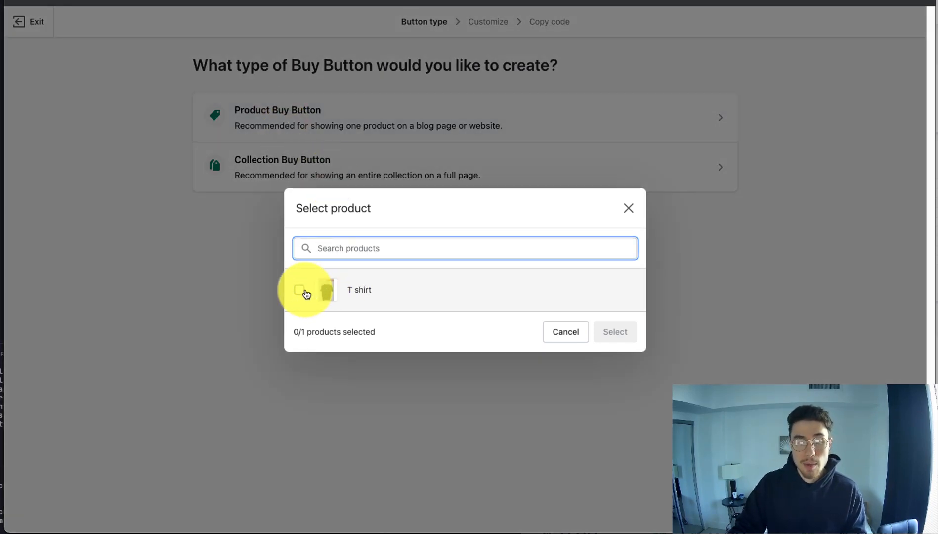
left_click(299, 289)
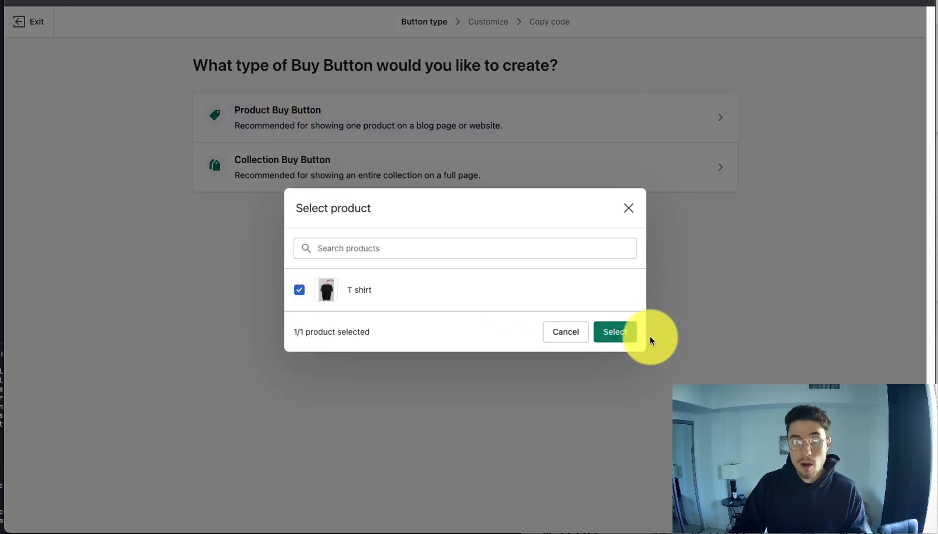
left_click(613, 331)
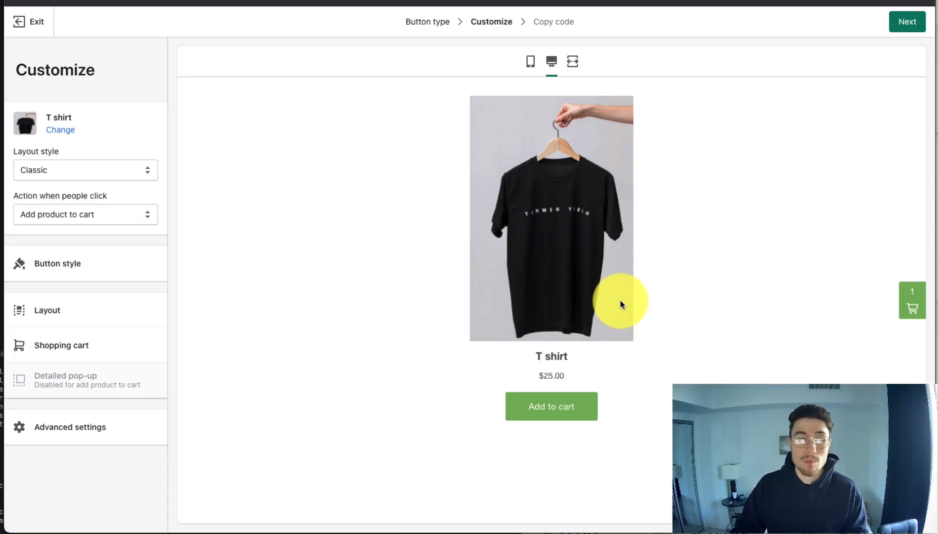
mouse_move(582, 292)
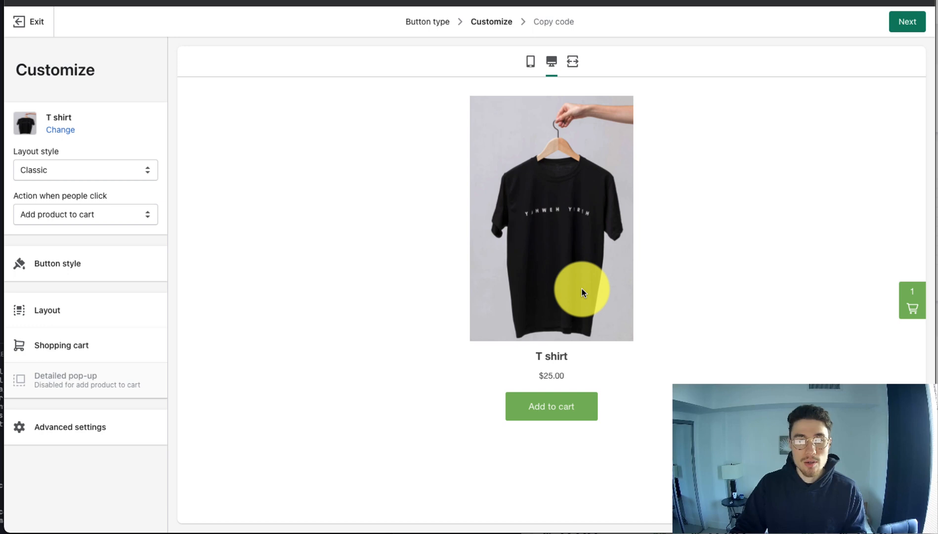
- Try the Basic layout style, then switch back to Classic
left_click(85, 170)
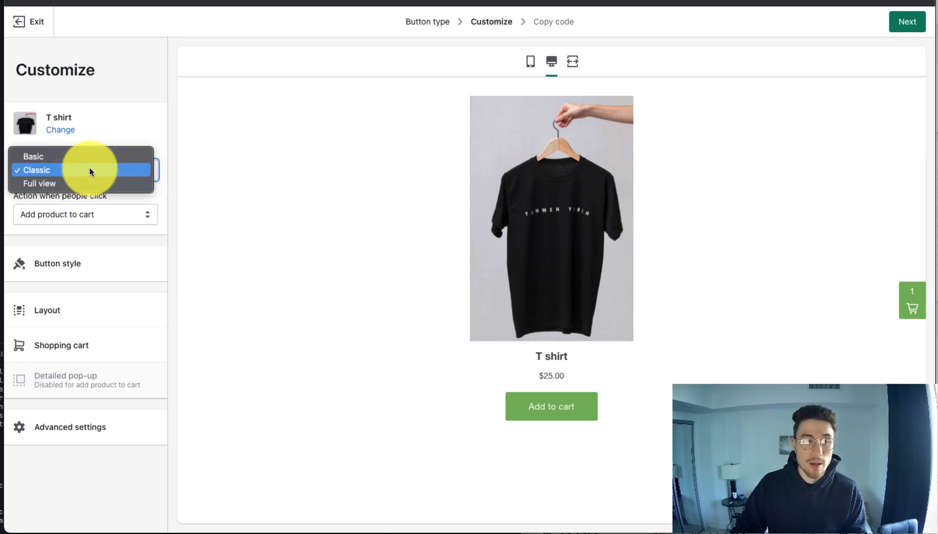
left_click(33, 156)
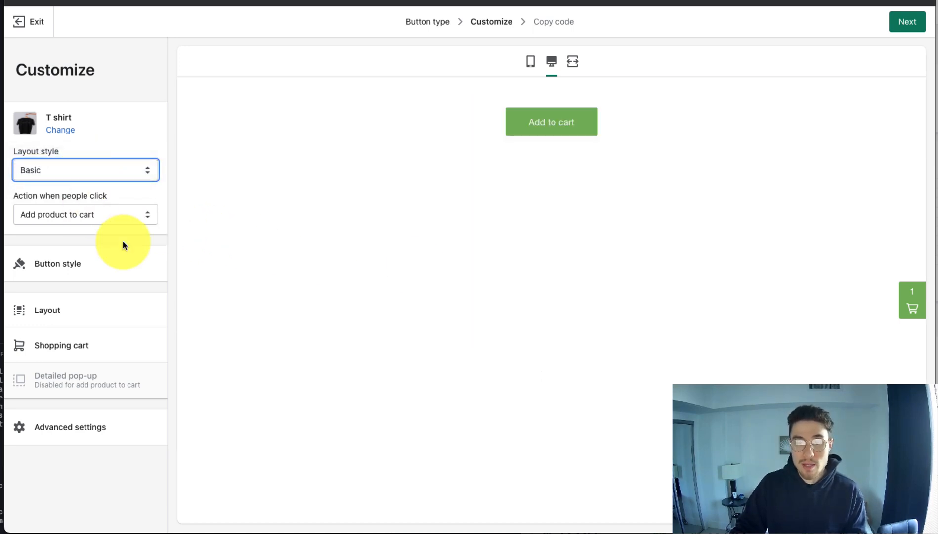
left_click(86, 170)
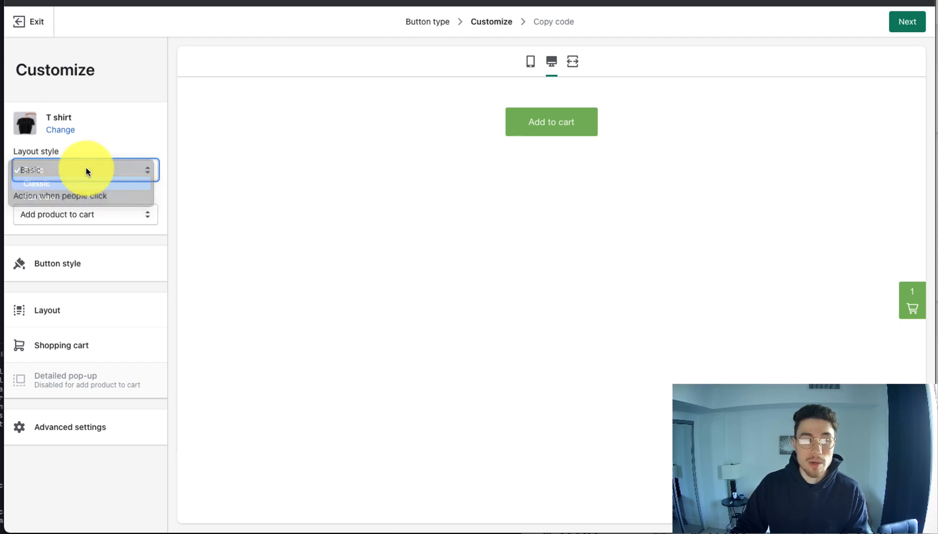
left_click(37, 184)
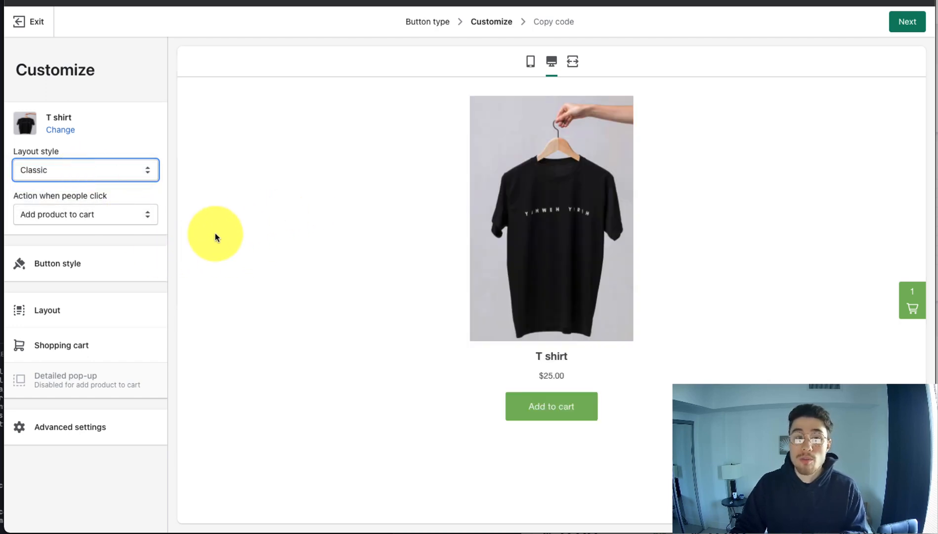
- Set the click action to Direct to checkout and bring up Button style
left_click(86, 214)
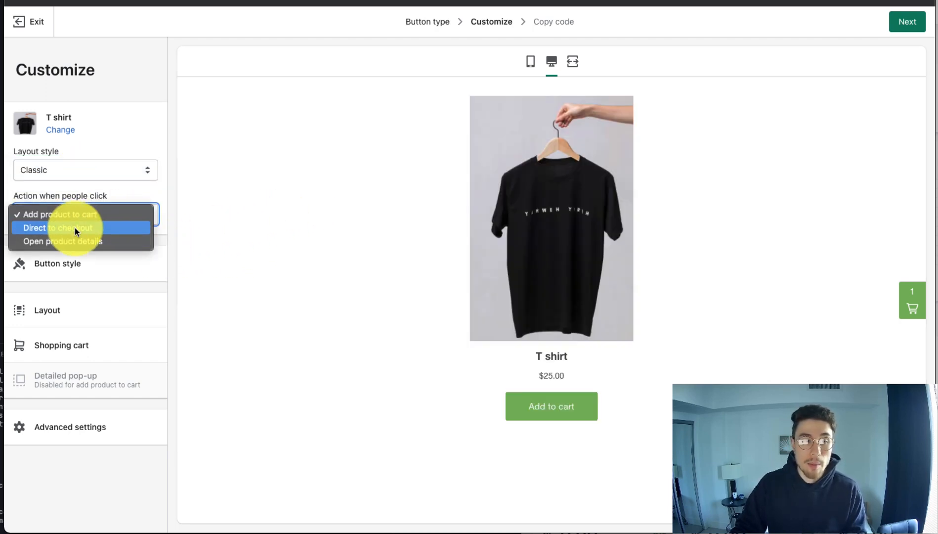
left_click(58, 228)
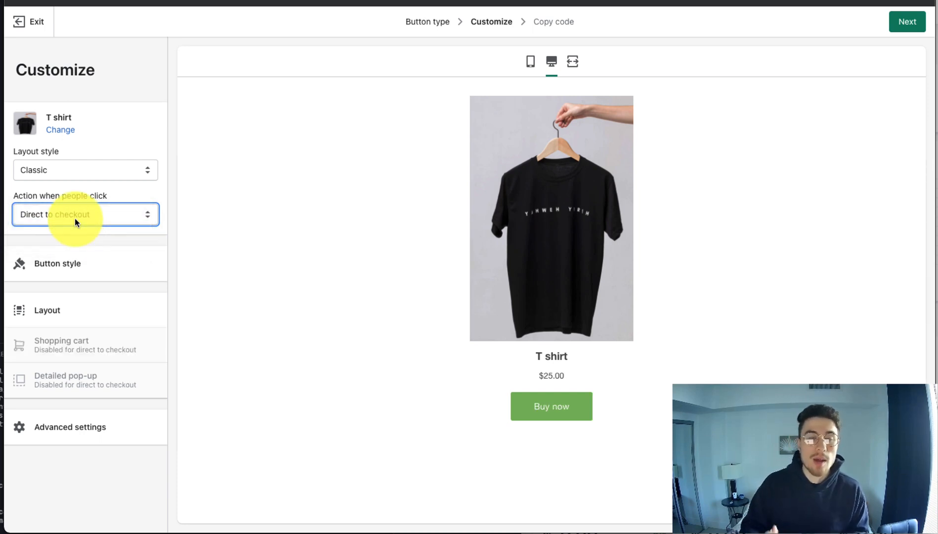
left_click(57, 264)
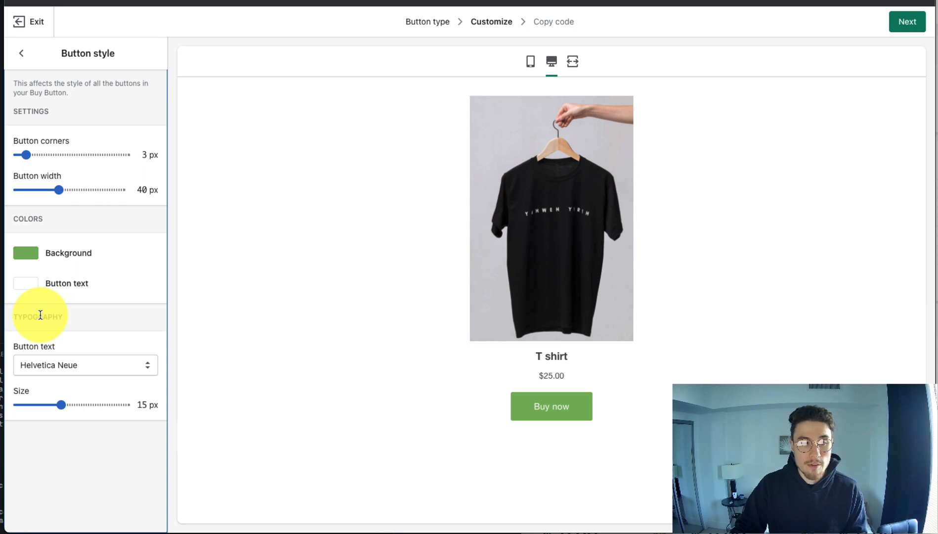
- Set the Buy now button corners to 30 px and width to 98 px
left_click_drag(26, 154, 64, 154)
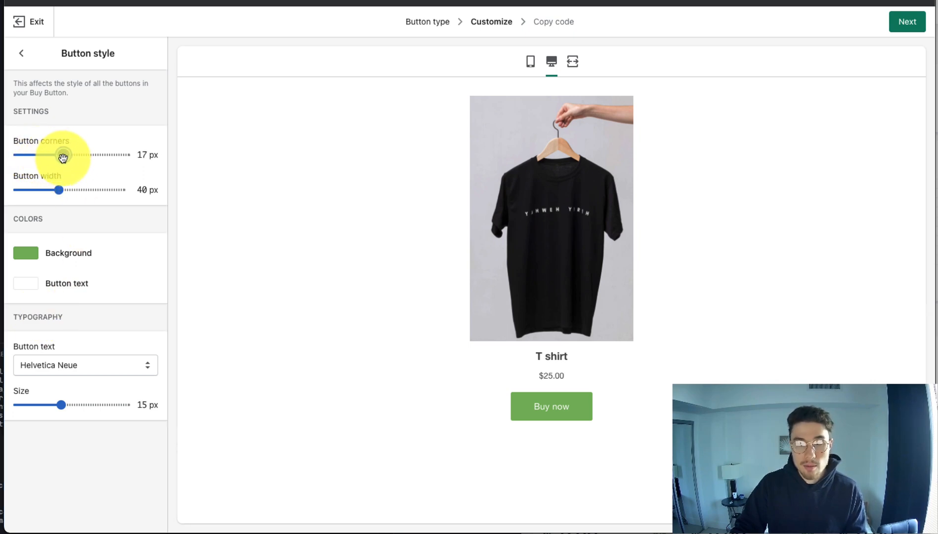
left_click_drag(59, 155, 99, 154)
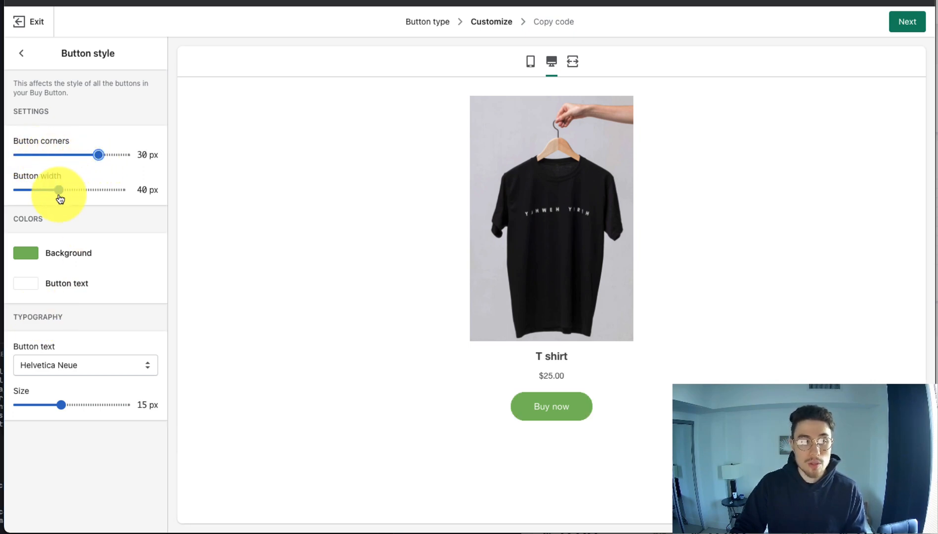
left_click_drag(60, 190, 119, 190)
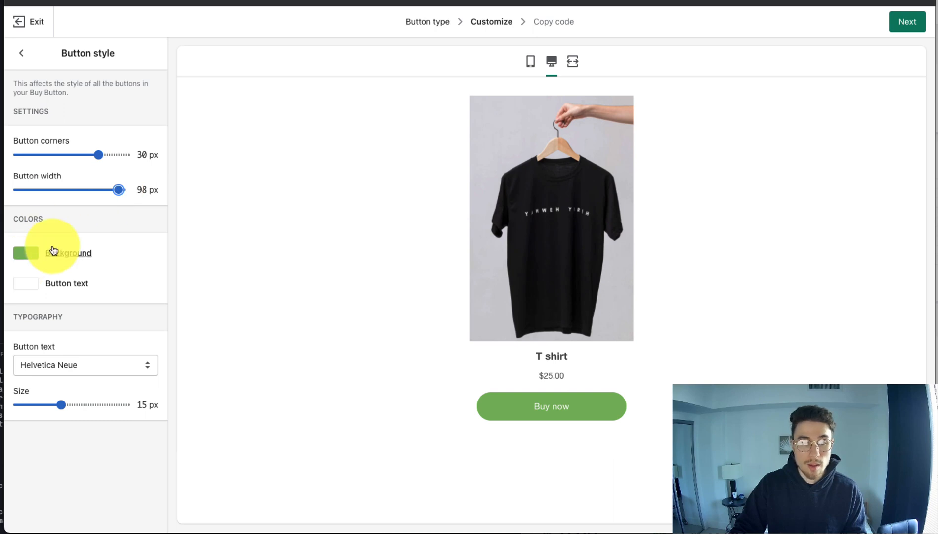
- Review the Layout settings and return to the main customization options
left_click(20, 54)
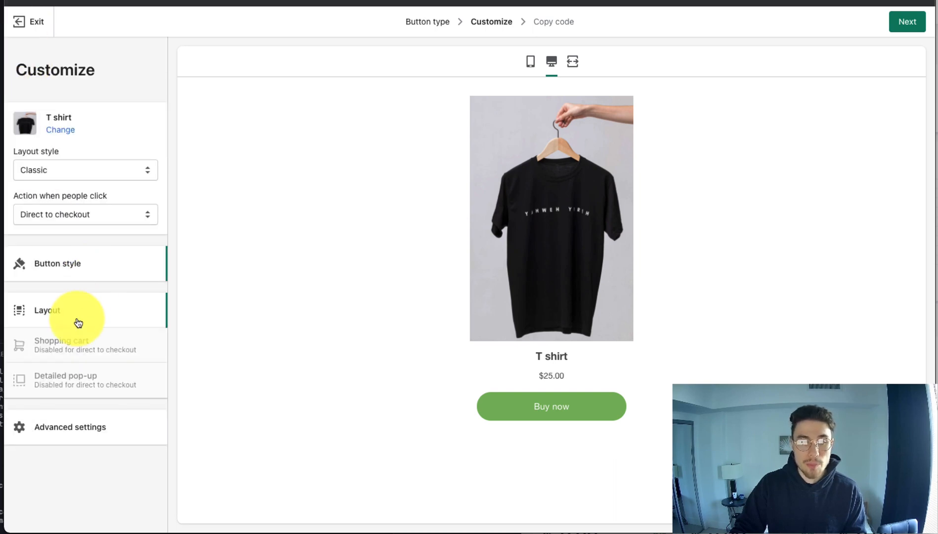
left_click(47, 310)
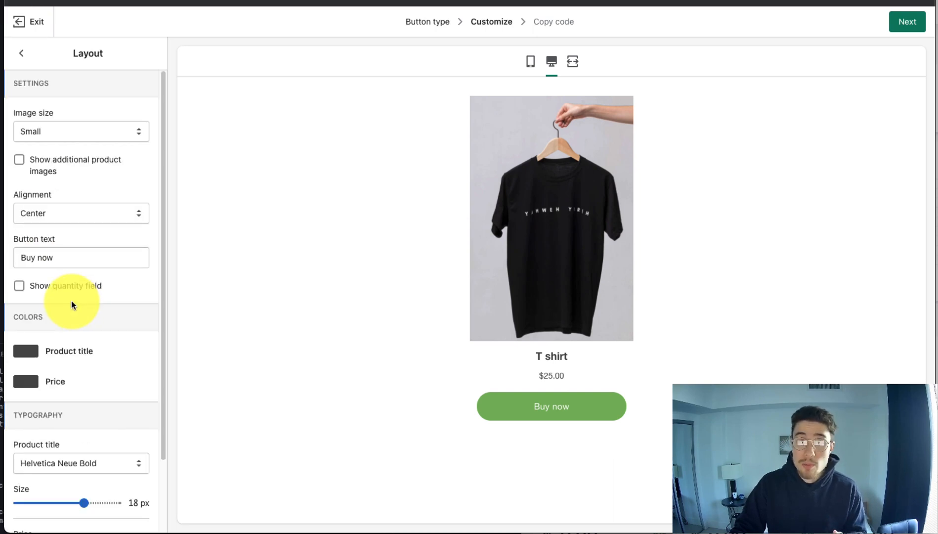
scroll("down", 3)
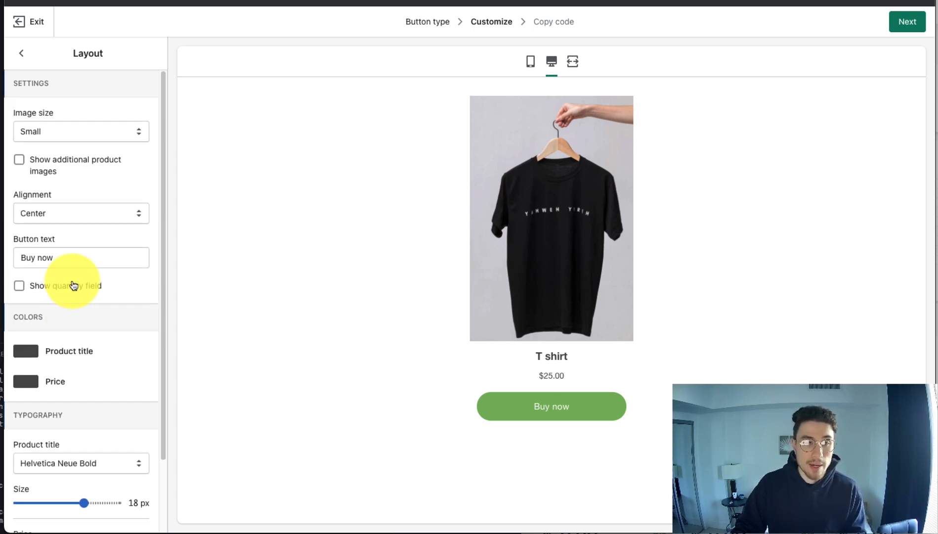
left_click(21, 53)
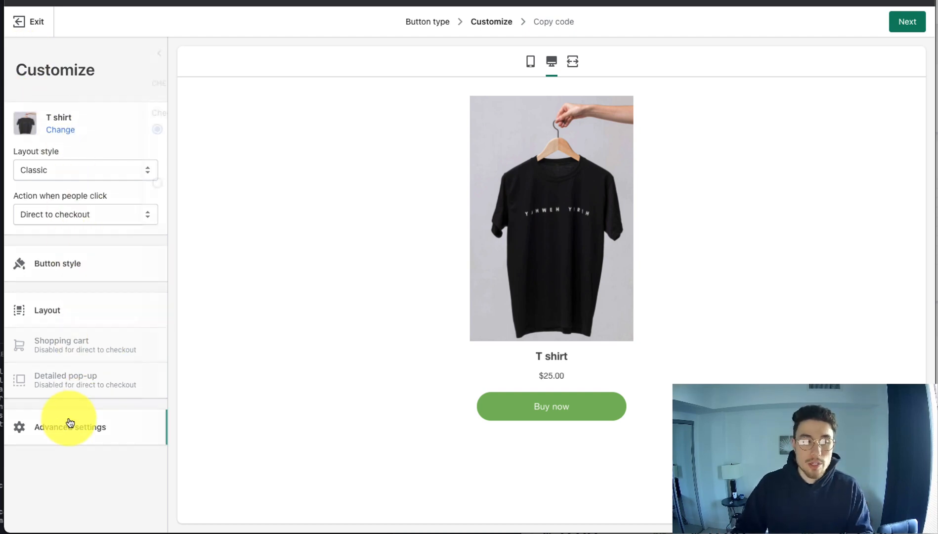
- In Advanced settings, open checkout in the same tab, then leave cart settings
left_click(70, 427)
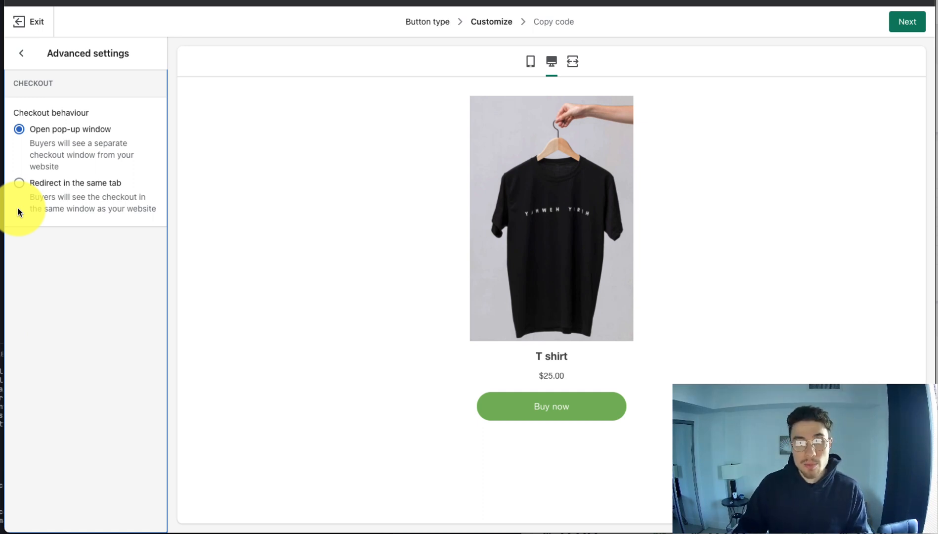
left_click(18, 183)
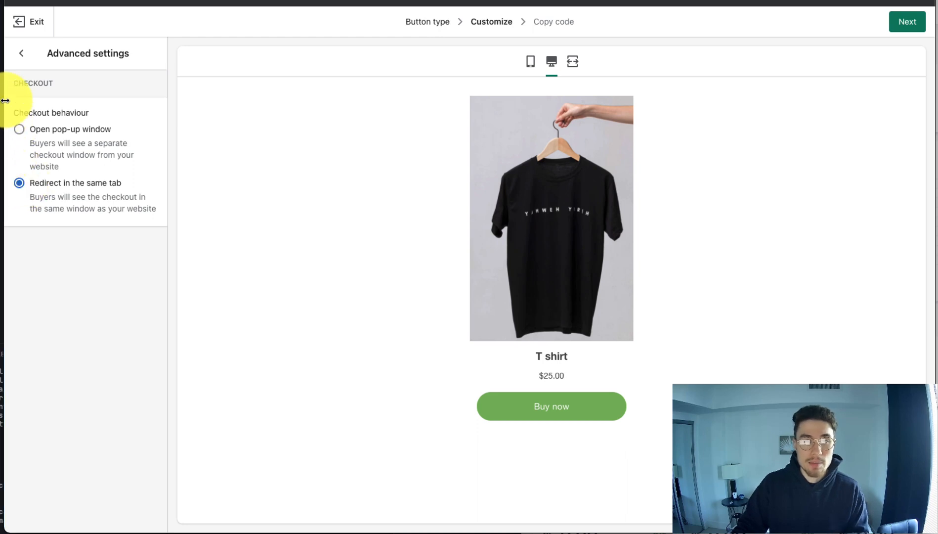
left_click(20, 53)
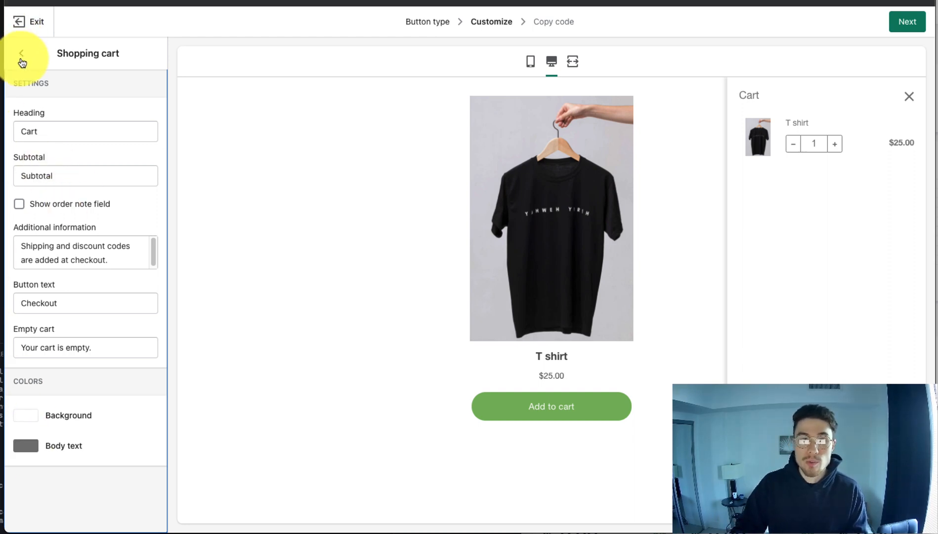
left_click(21, 53)
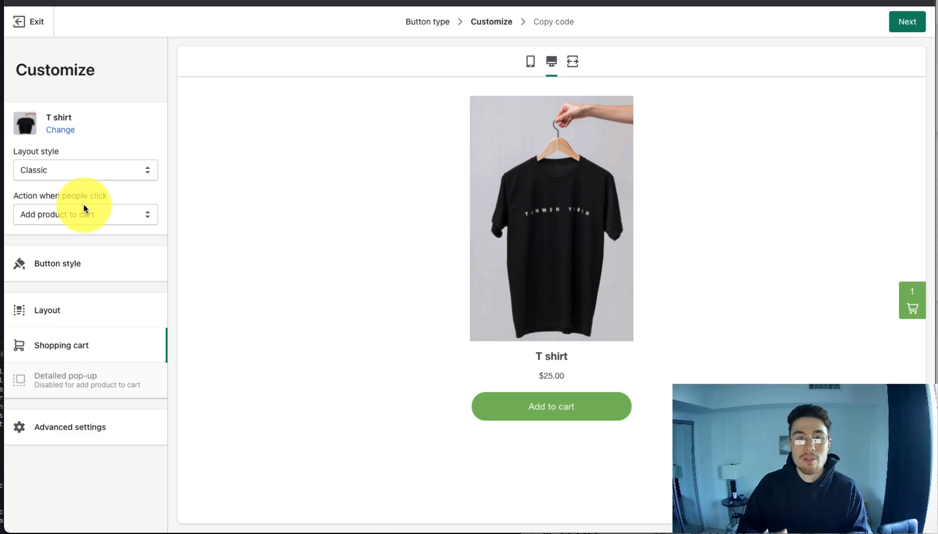
left_click(907, 22)
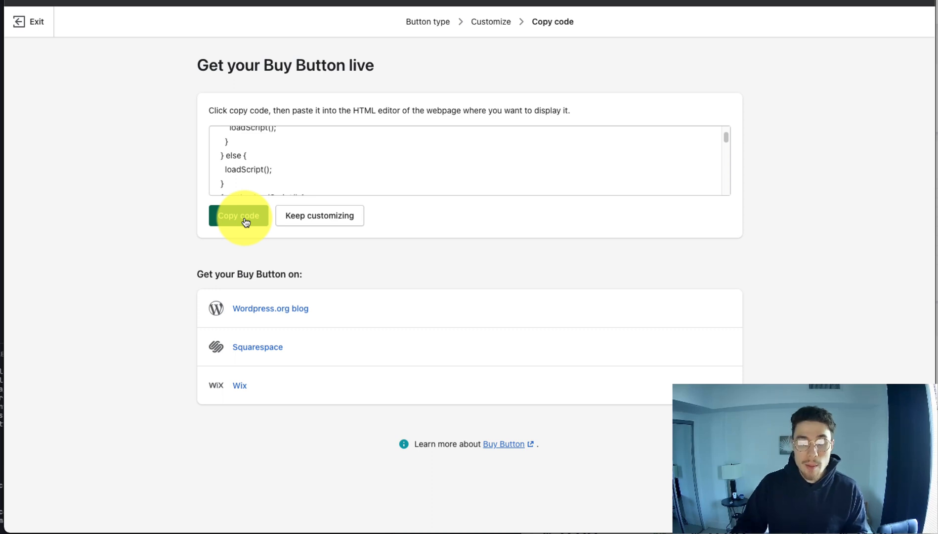
- Copy the T shirt Buy Button embed code
left_click(238, 215)
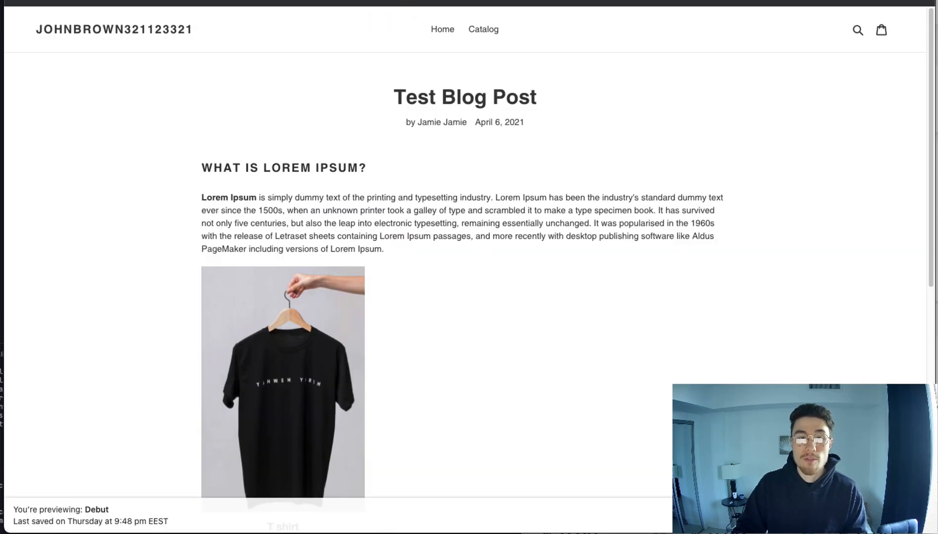
- Paste the embed code into Test Blog Post's HTML view and save the post
scroll("down", 3)
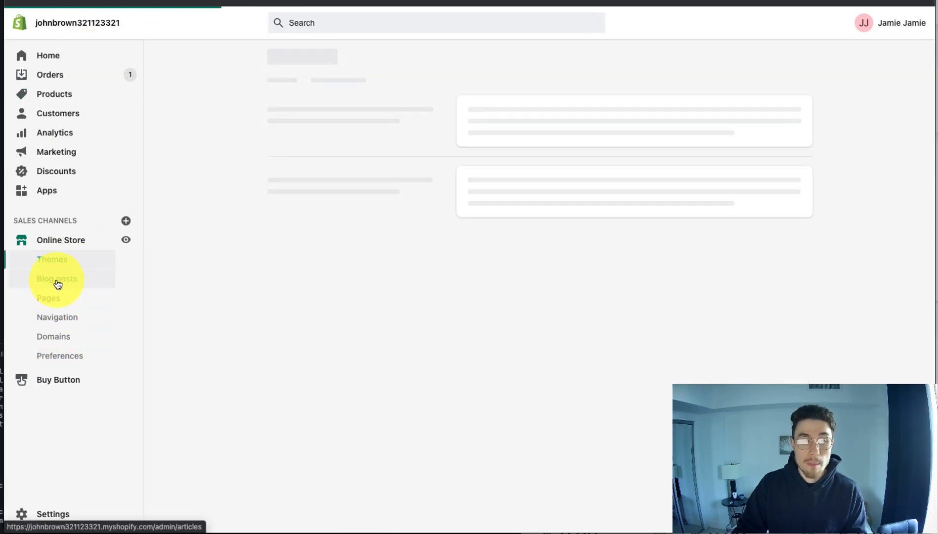
left_click(57, 278)
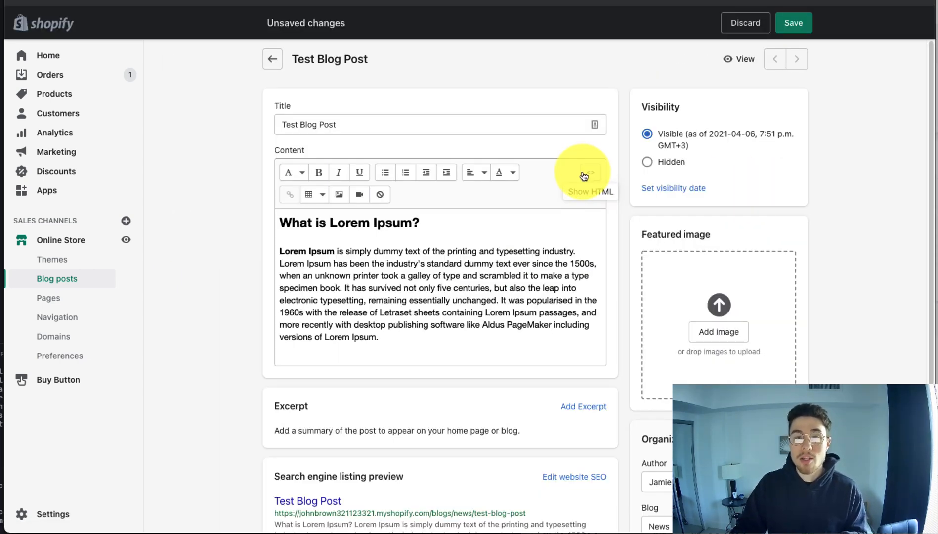
left_click(583, 172)
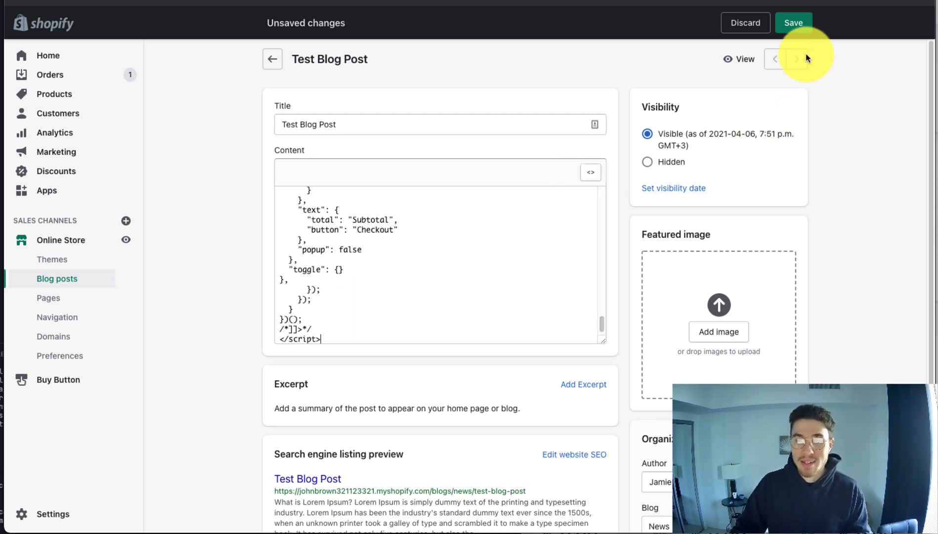
left_click(792, 23)
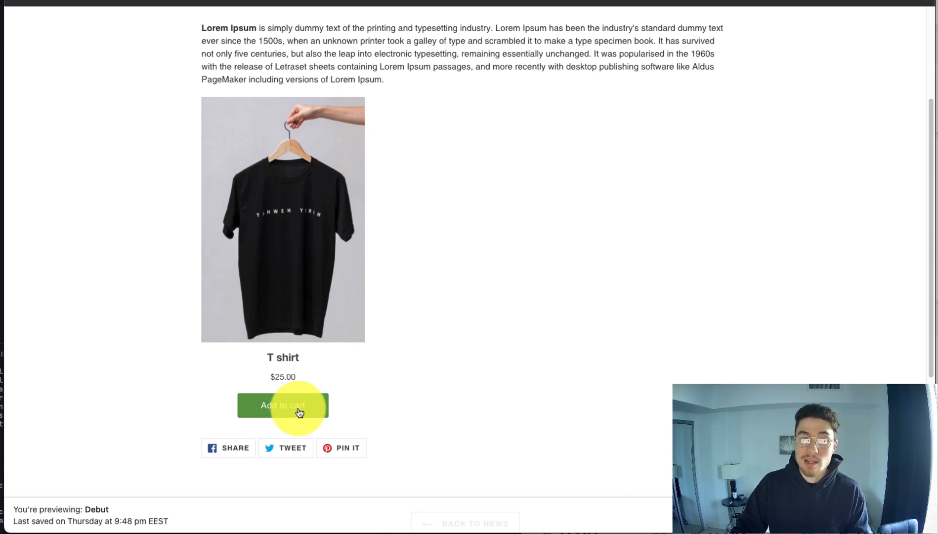
- Add the T shirt to the cart from the live Test Blog Post
left_click(282, 405)
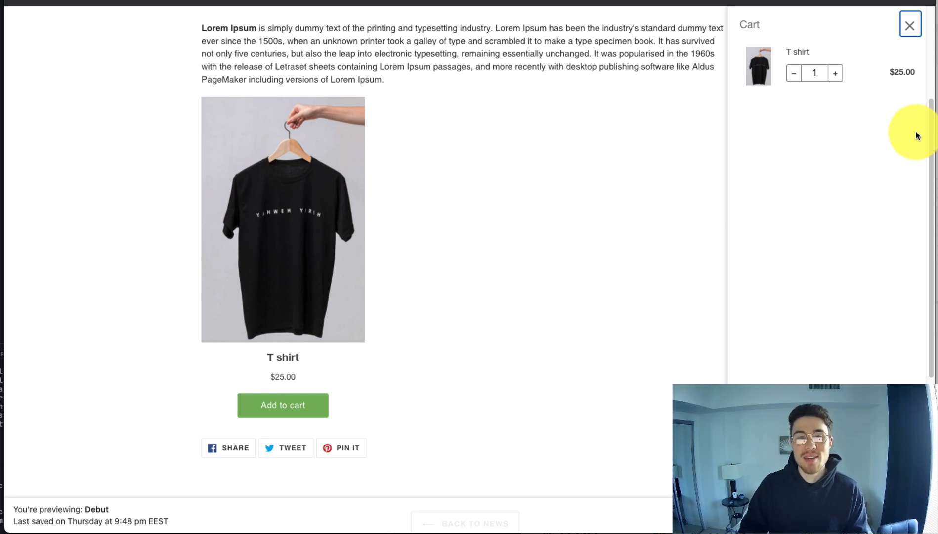
mouse_move(842, 117)
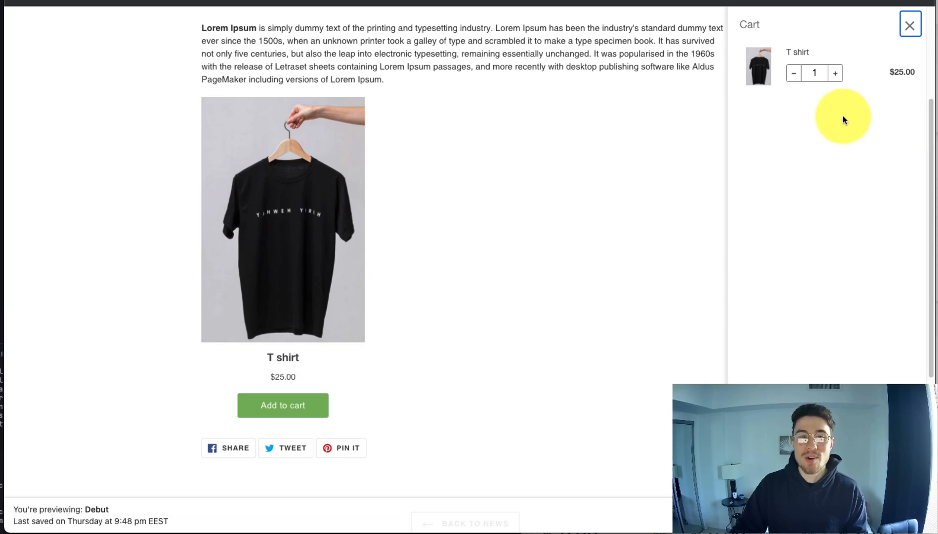